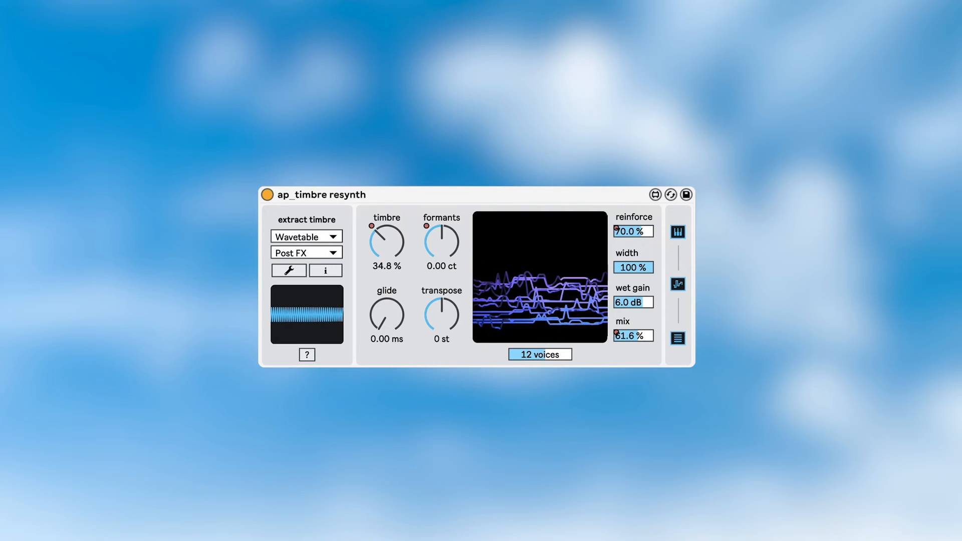
- Reshape the timbre, reset formant shift to zero, lower reinforce to 70% and mix to about 62%
left_click_drag(442, 246, 441, 221)
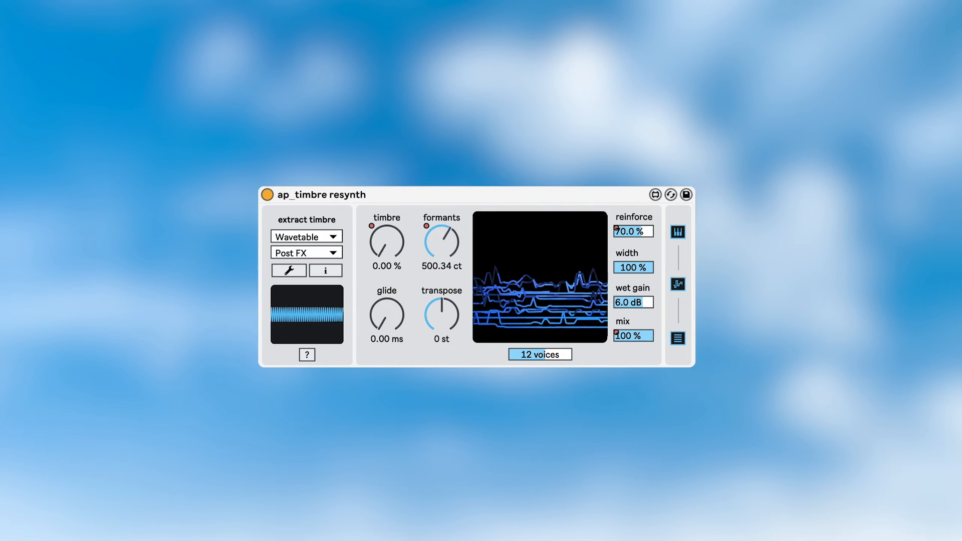
left_click_drag(386, 240, 386, 228)
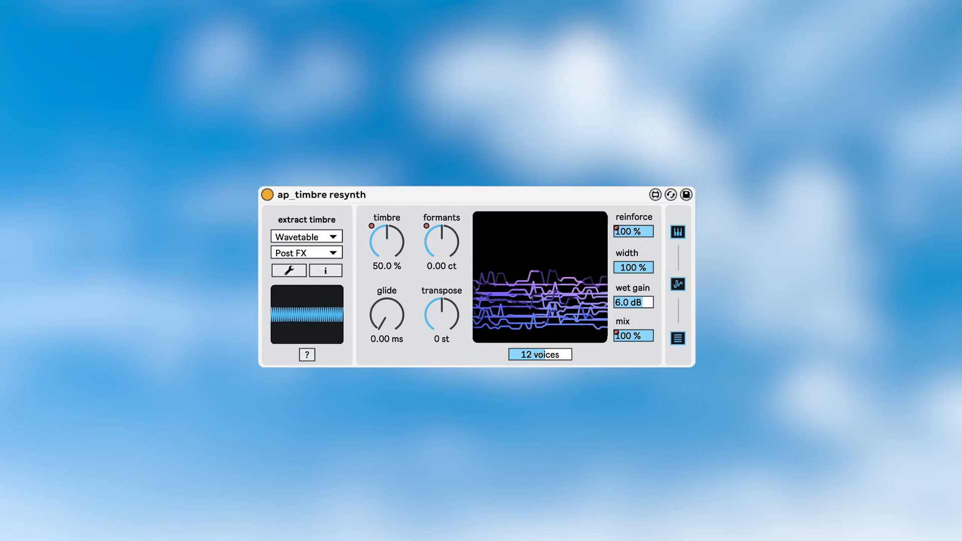
left_click_drag(633, 231, 633, 246)
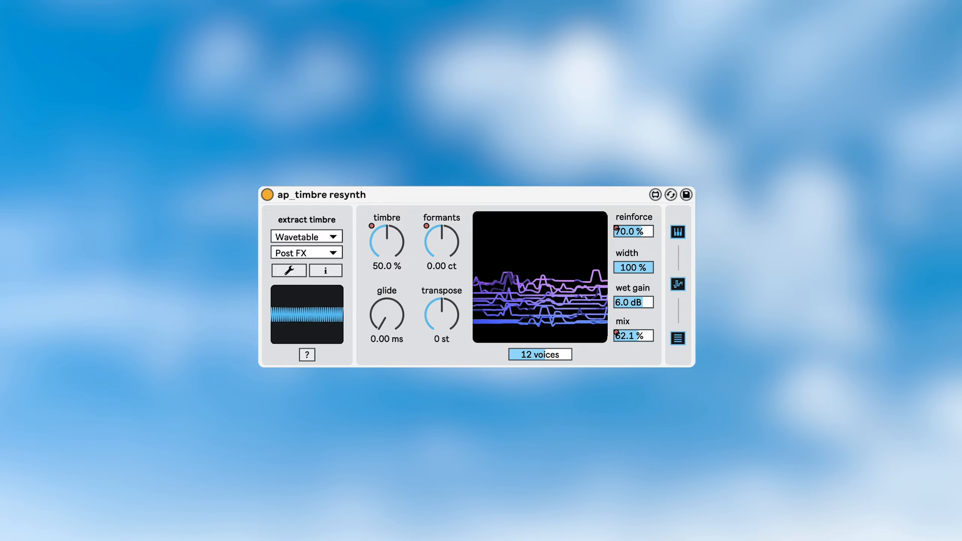
left_click_drag(633, 334, 632, 344)
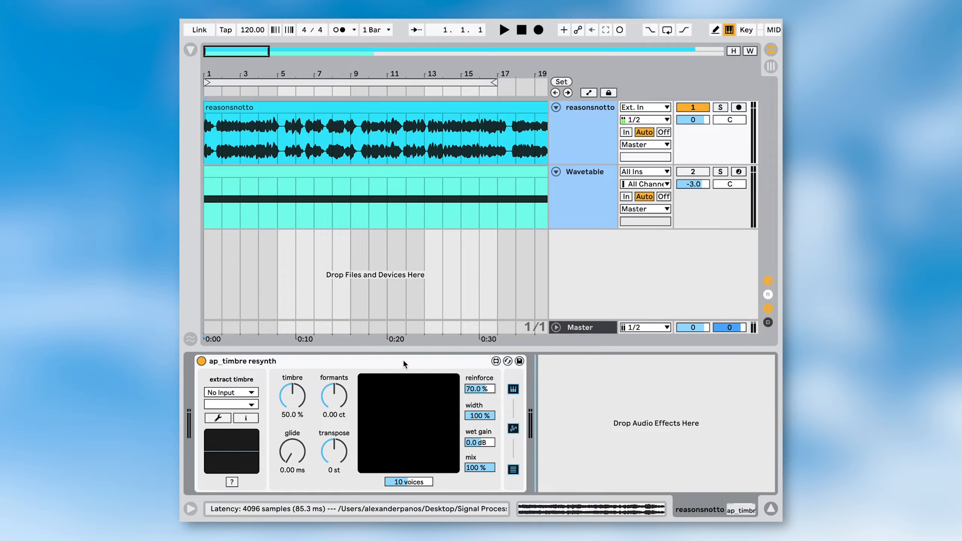
- Start playback, activate the Wavetable track and deactivate the reasonsnotto track
left_click(502, 29)
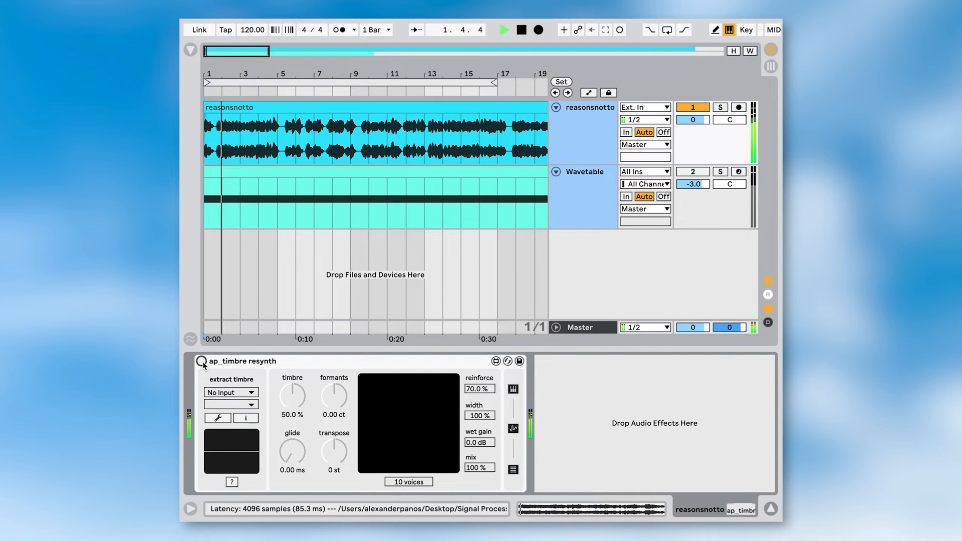
left_click(502, 29)
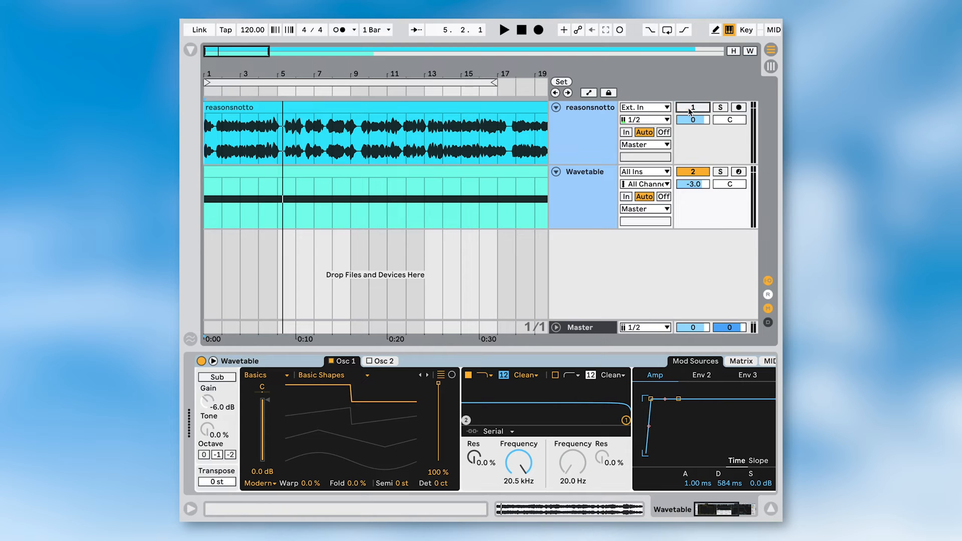
left_click(504, 29)
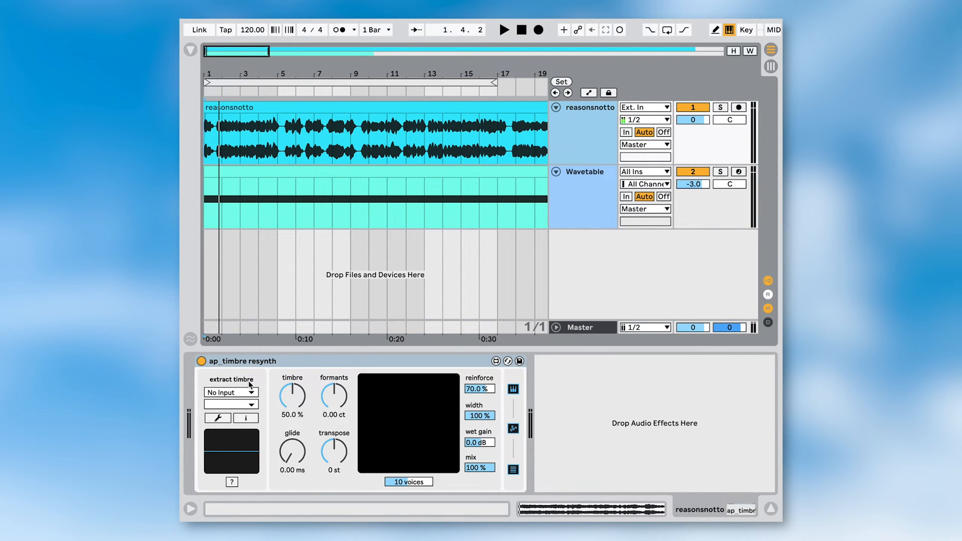
- Set the timbre source to Wavetable (Post FX), select the Wavetable track and restart playback
left_click(232, 392)
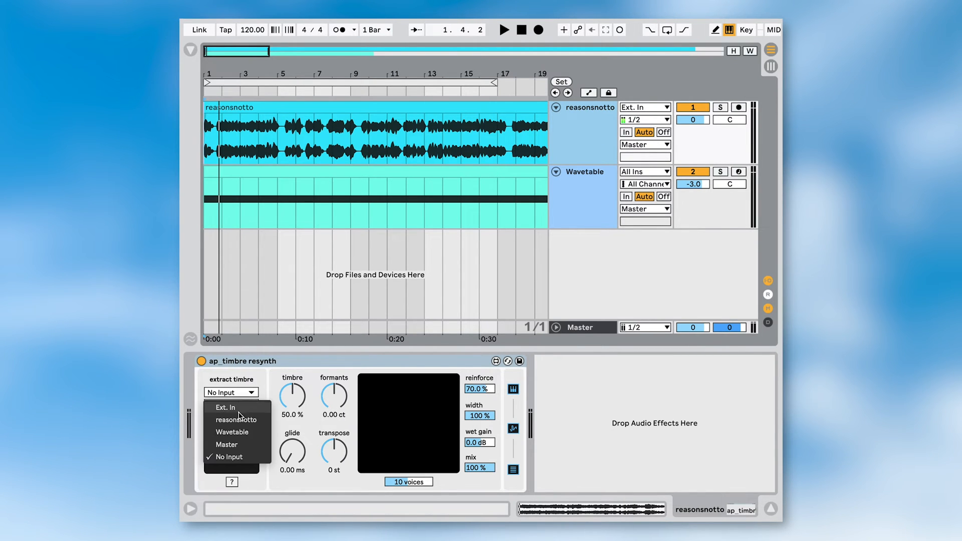
left_click(233, 431)
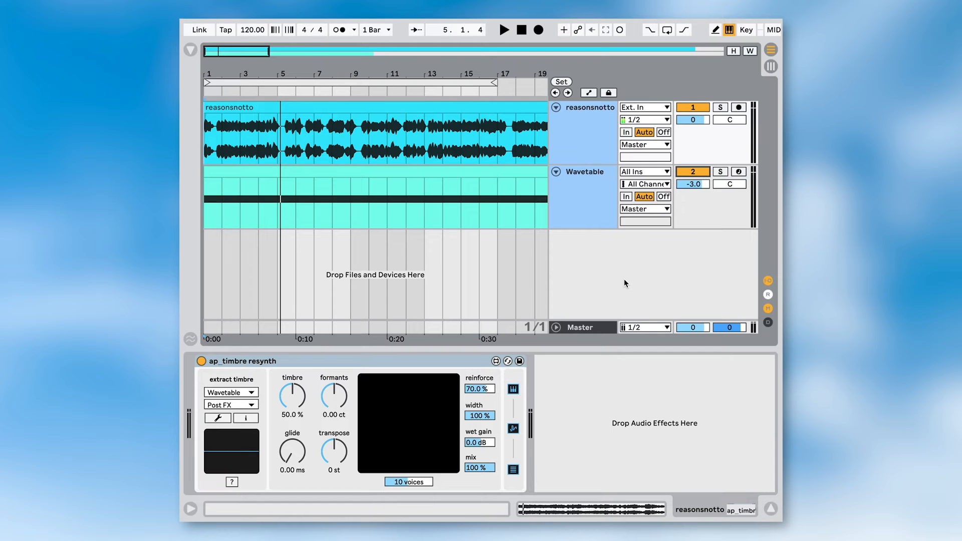
left_click(503, 29)
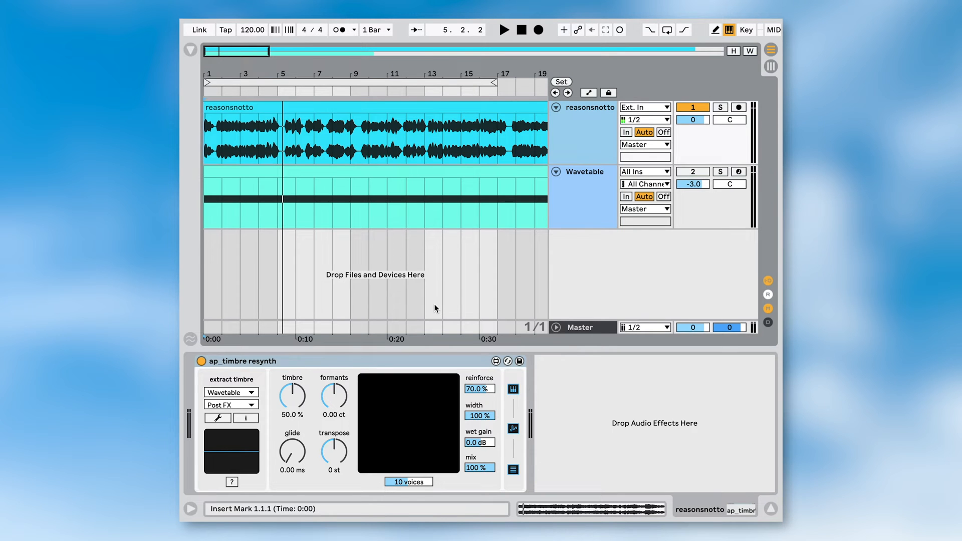
left_click(583, 172)
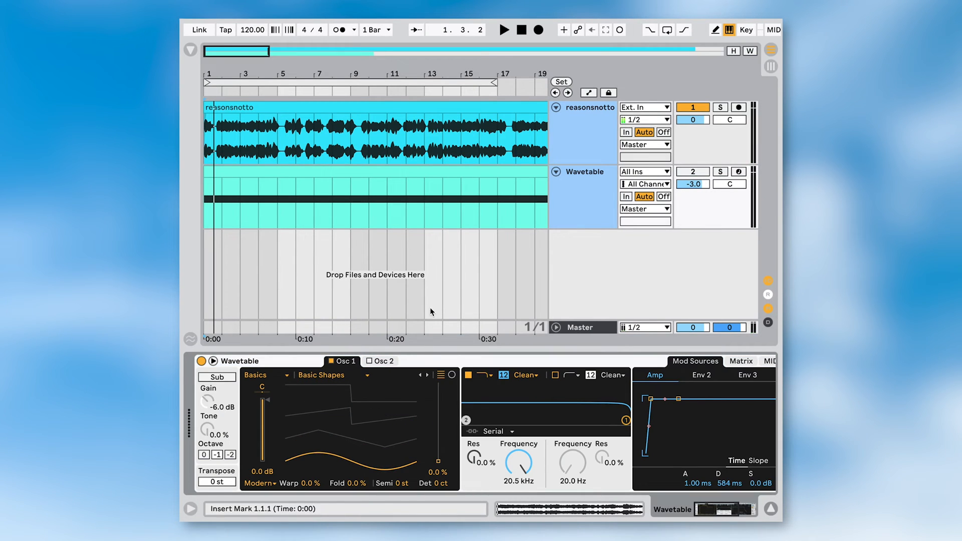
left_click(502, 29)
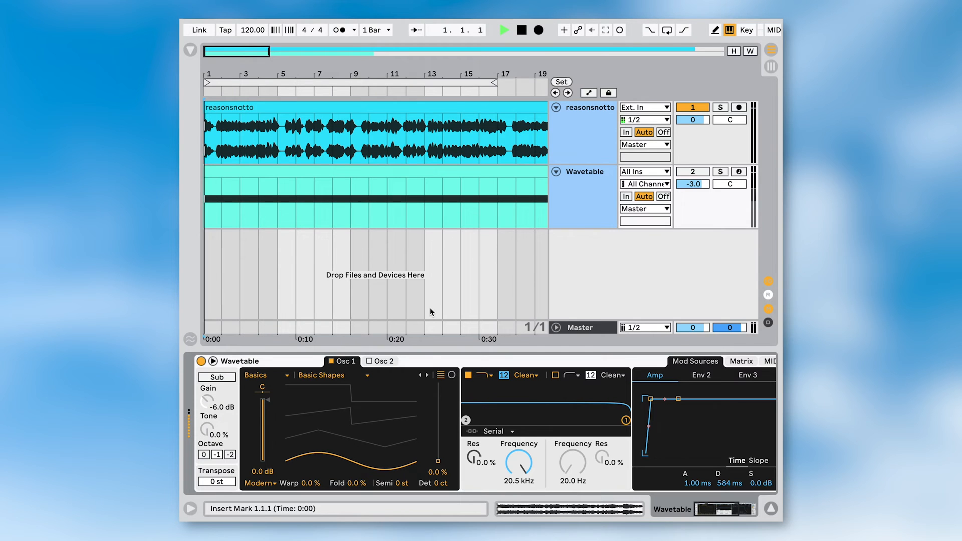
- Set timbre to 26.8% on reasonsnotto's resynth, try transpose at -7 st and return it to 0 st
left_click(503, 29)
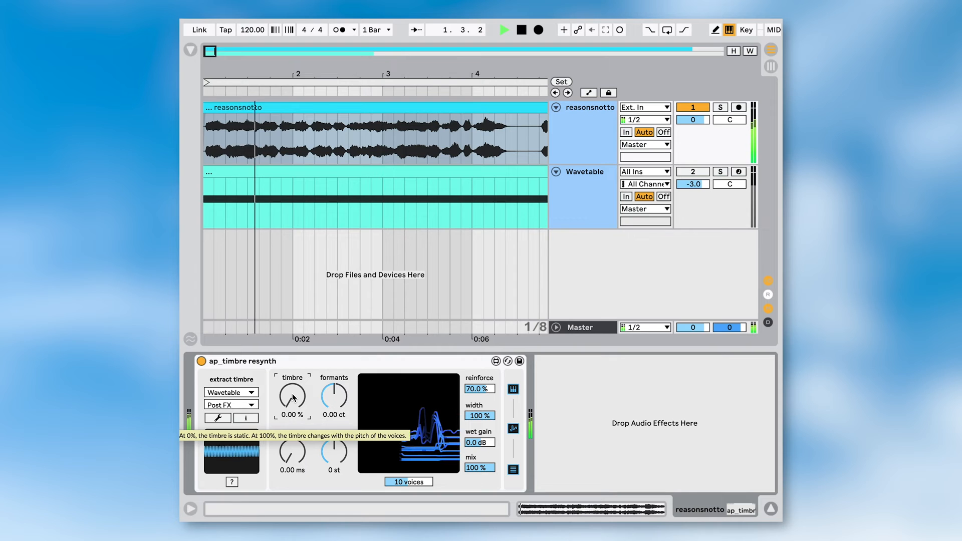
left_click(503, 29)
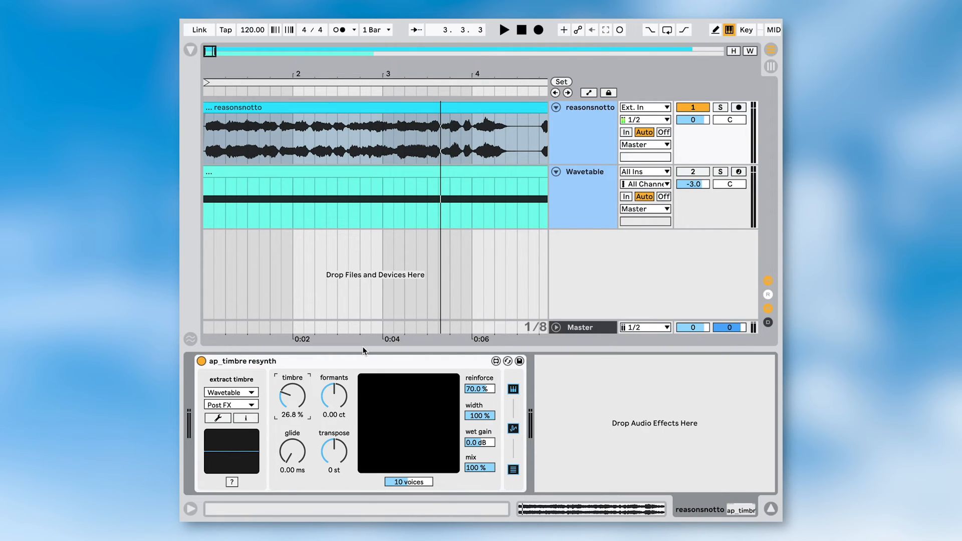
mouse_move(336, 406)
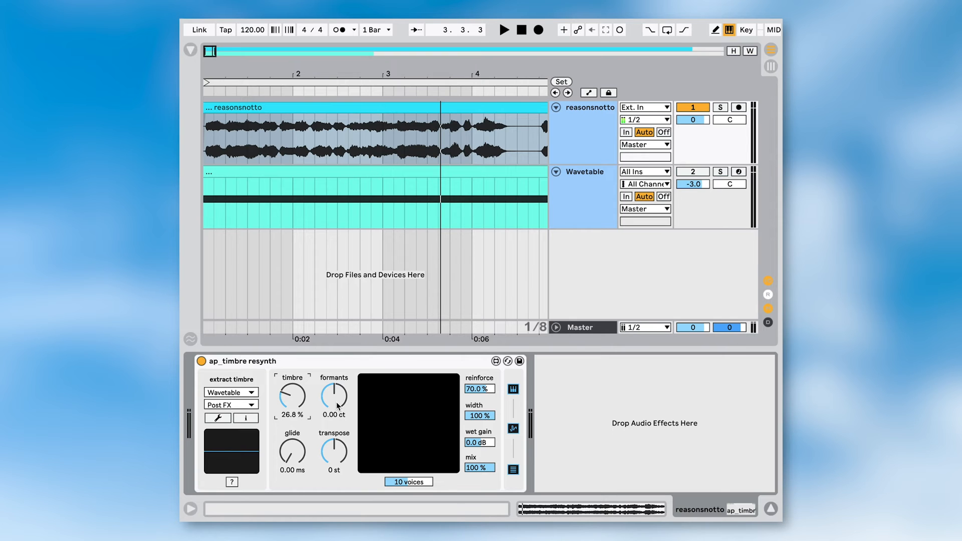
mouse_move(333, 395)
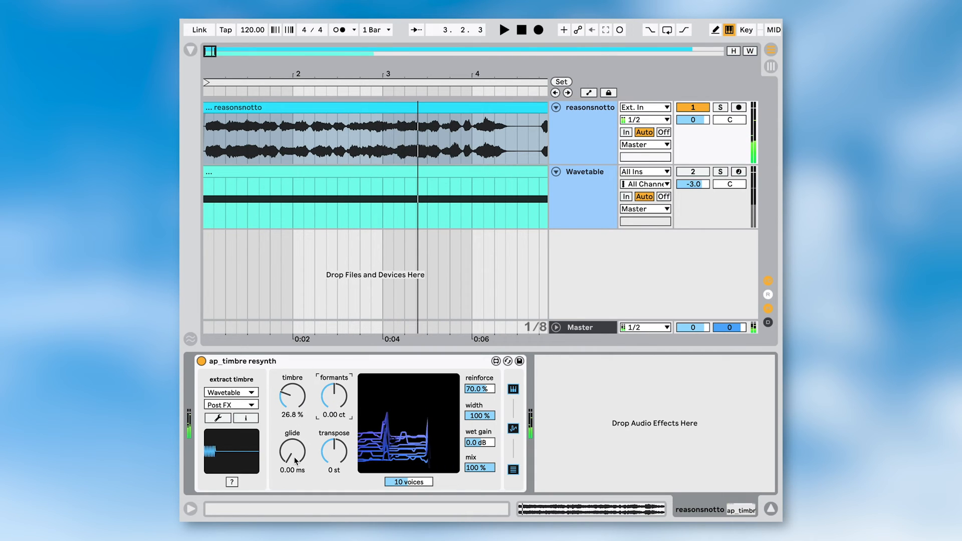
mouse_move(294, 457)
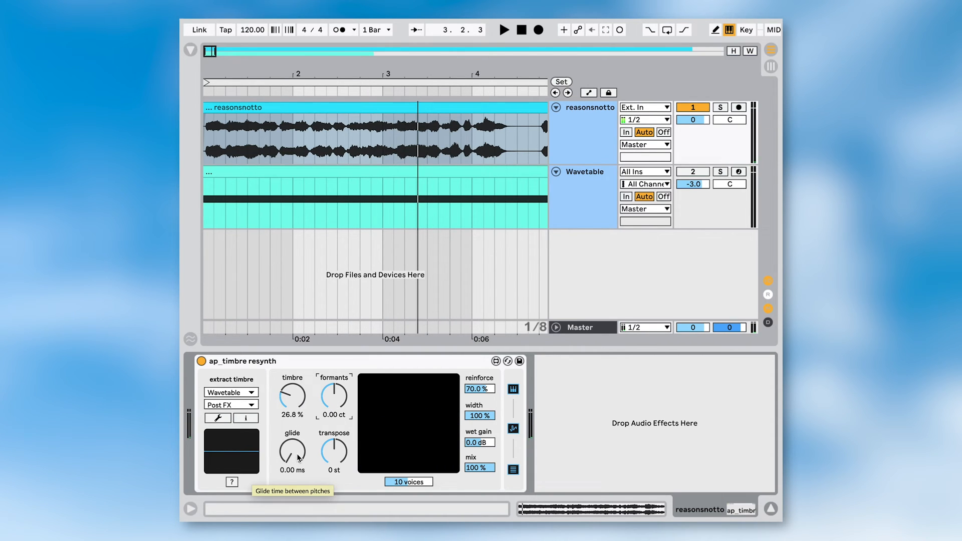
left_click_drag(292, 457, 292, 430)
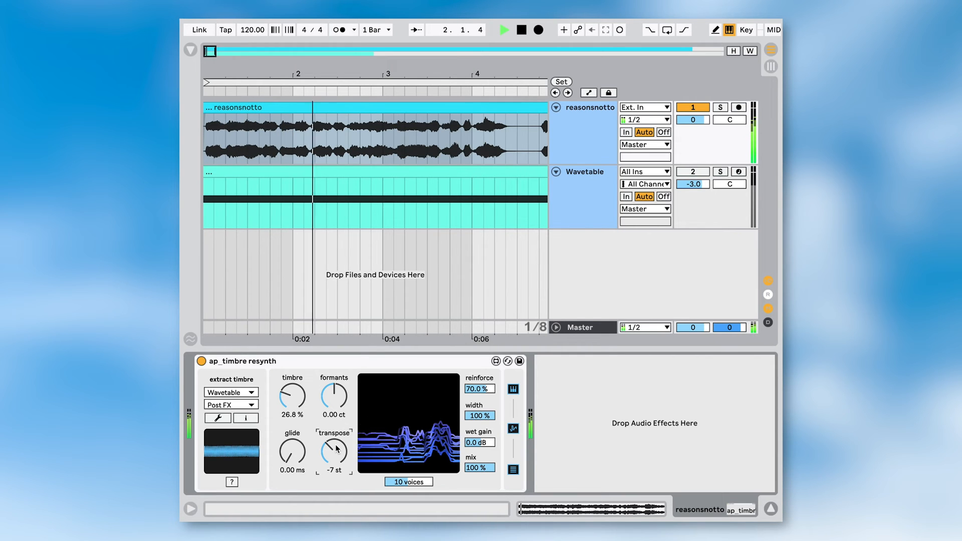
left_click_drag(335, 457, 334, 439)
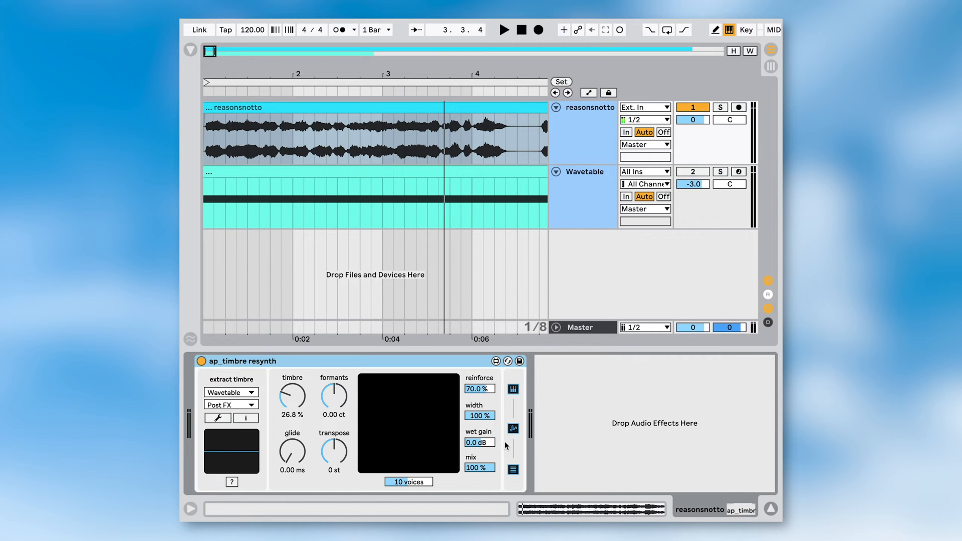
mouse_move(481, 389)
type("100")
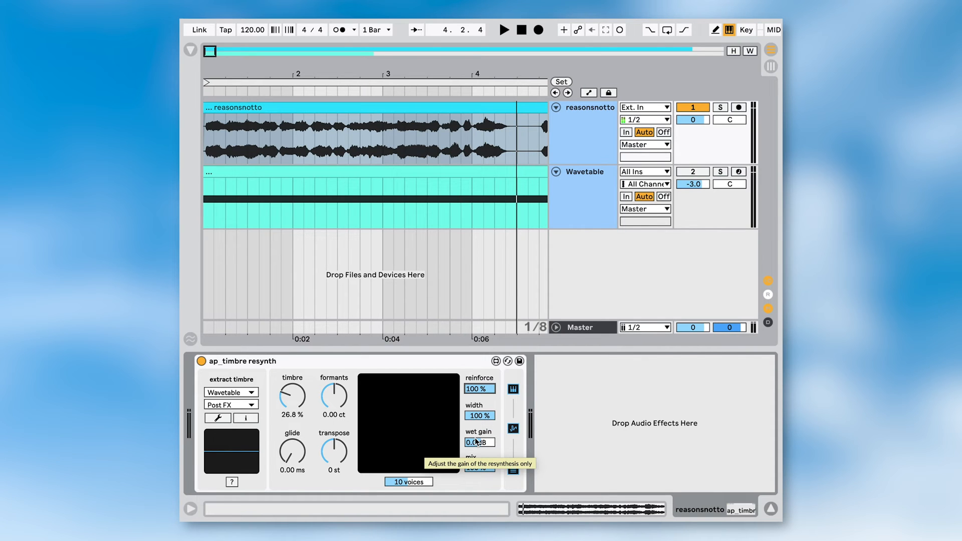
mouse_move(479, 476)
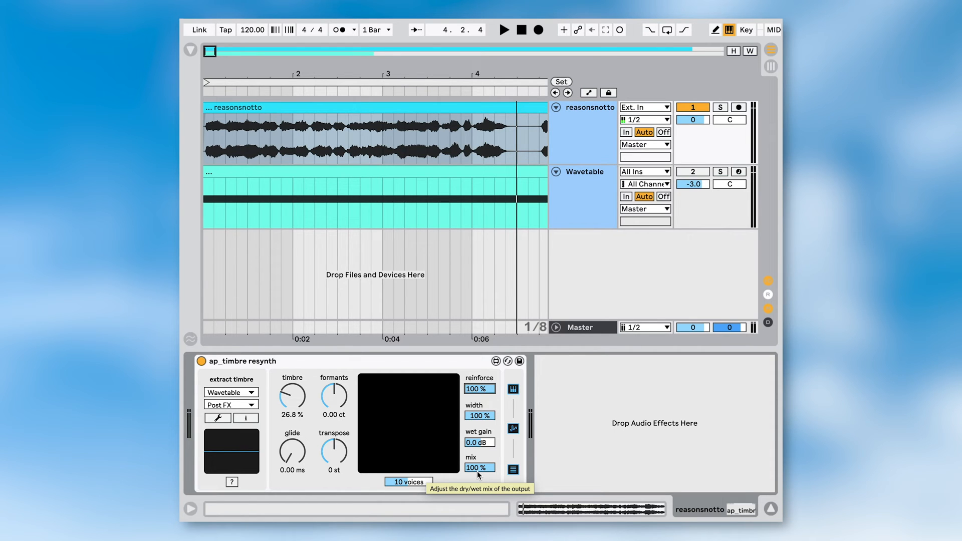
mouse_move(517, 481)
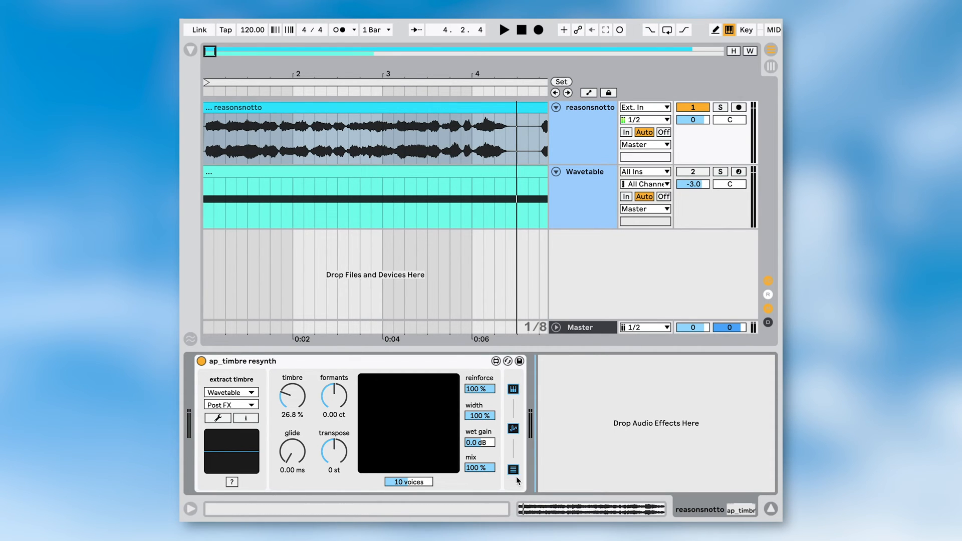
mouse_move(542, 371)
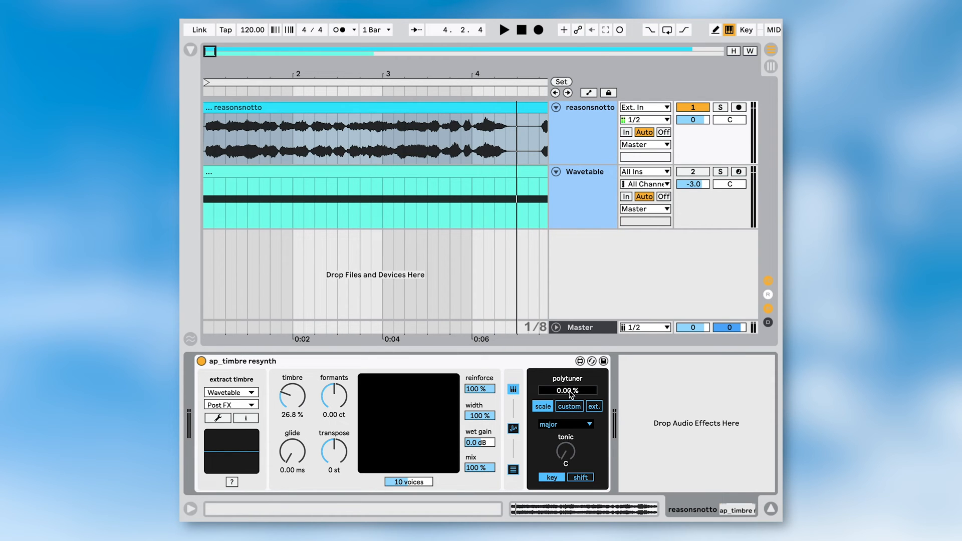
- Raise polytuner to 100%, set tonic F#/Gb and switch it to shift mode
left_click(503, 29)
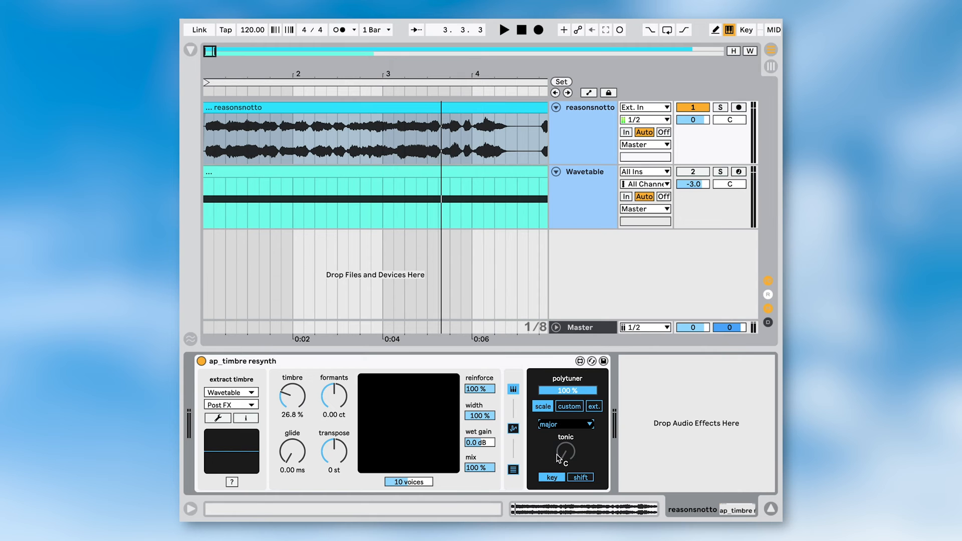
left_click_drag(564, 454, 564, 436)
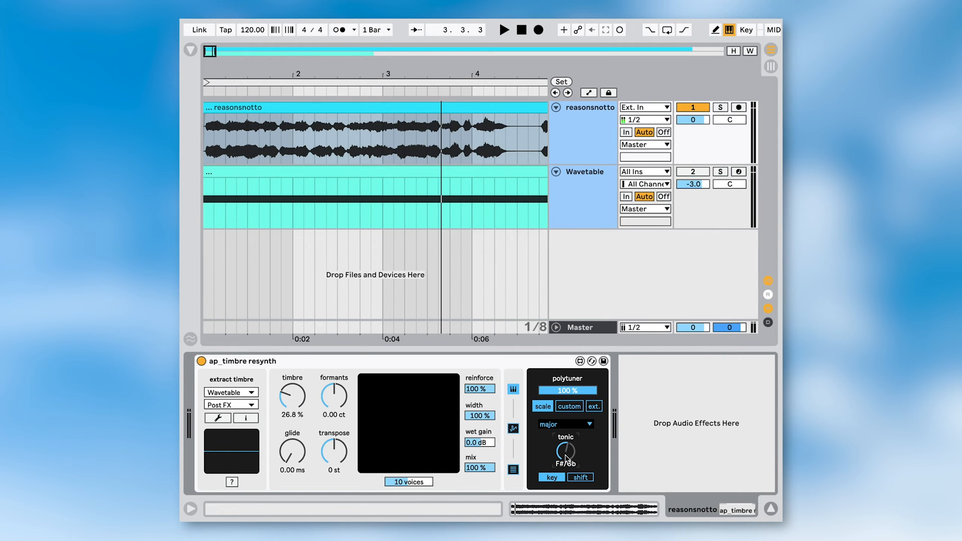
left_click(502, 29)
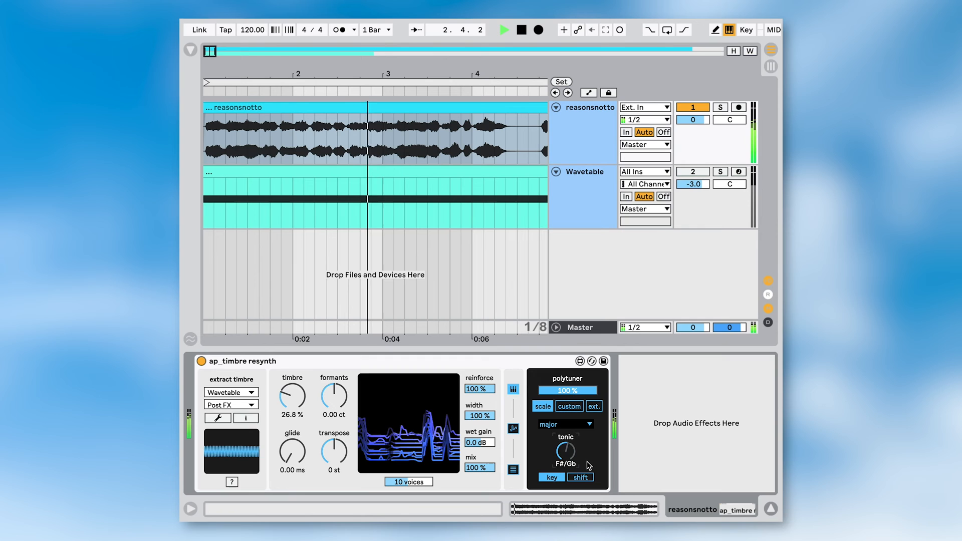
left_click(580, 478)
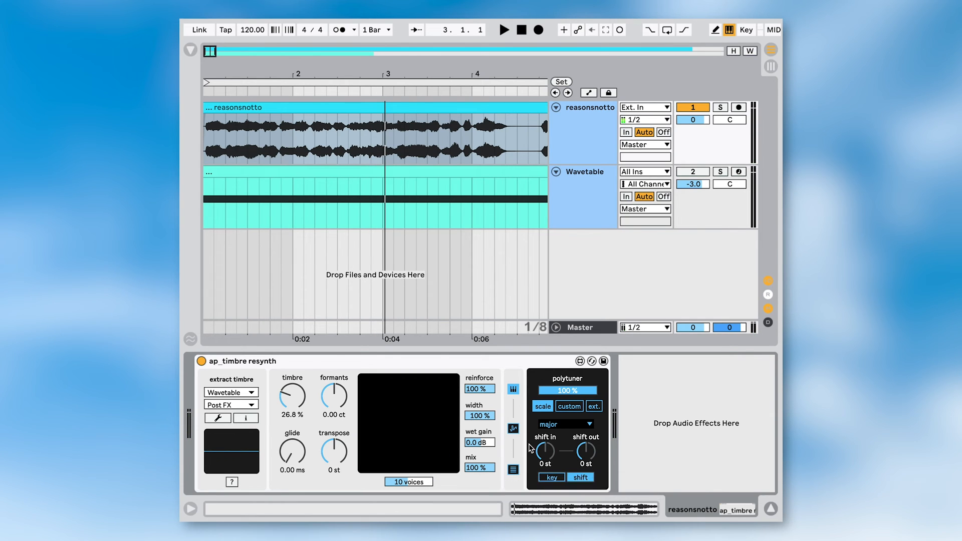
mouse_move(547, 441)
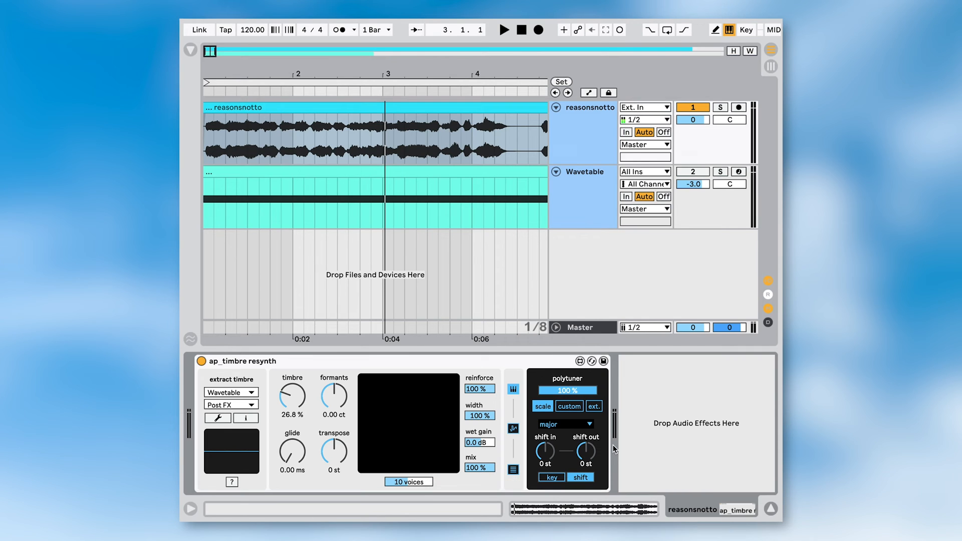
mouse_move(644, 457)
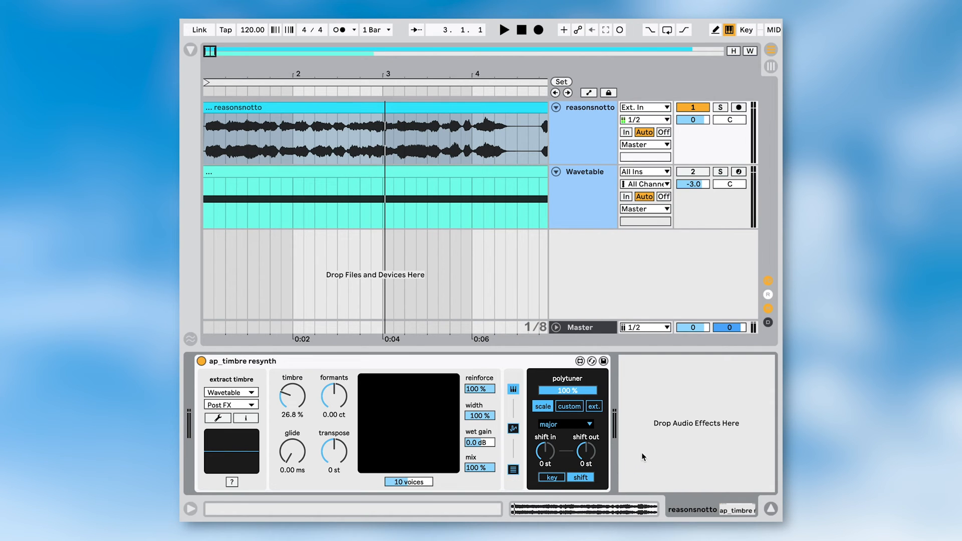
- Set the polytuner to custom external input from Computer Keyboard on All Channels
left_click(568, 406)
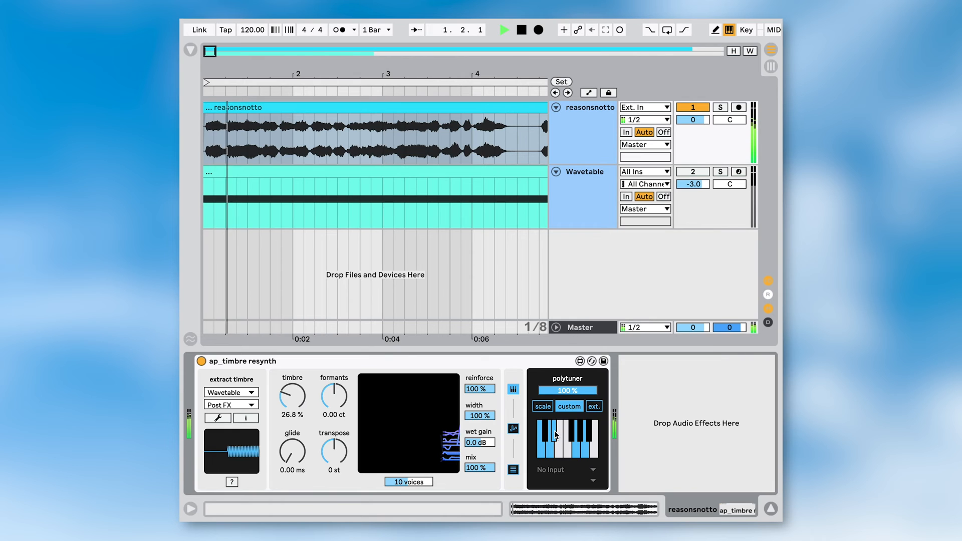
left_click(502, 29)
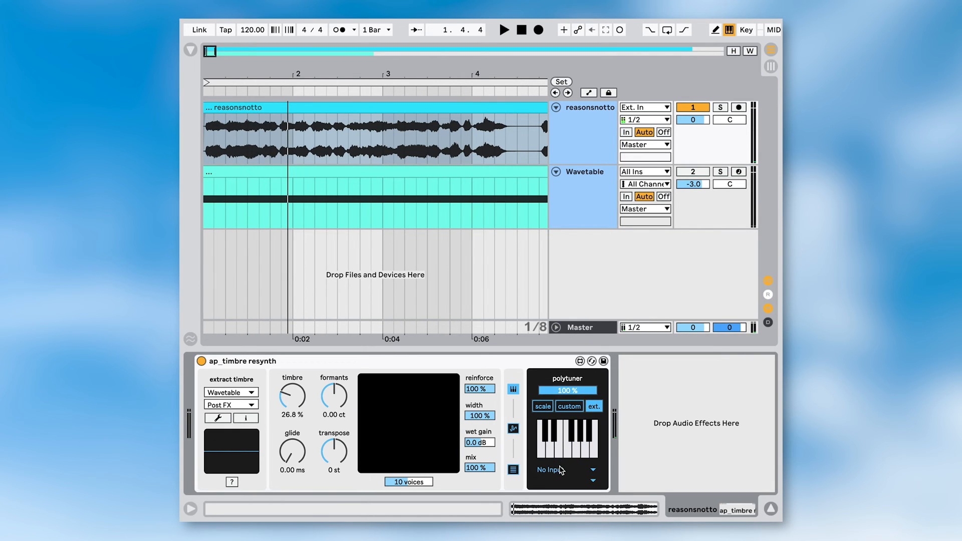
left_click(563, 469)
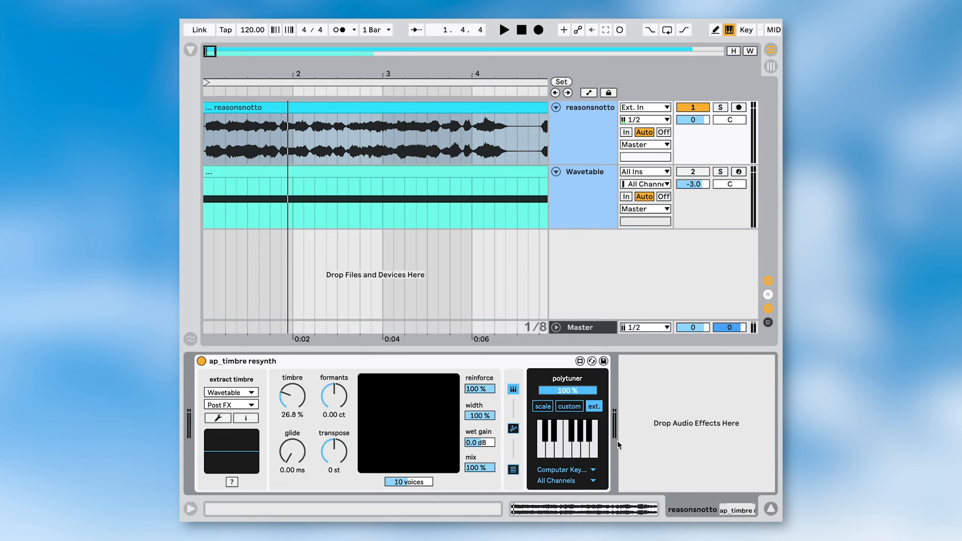
left_click(504, 29)
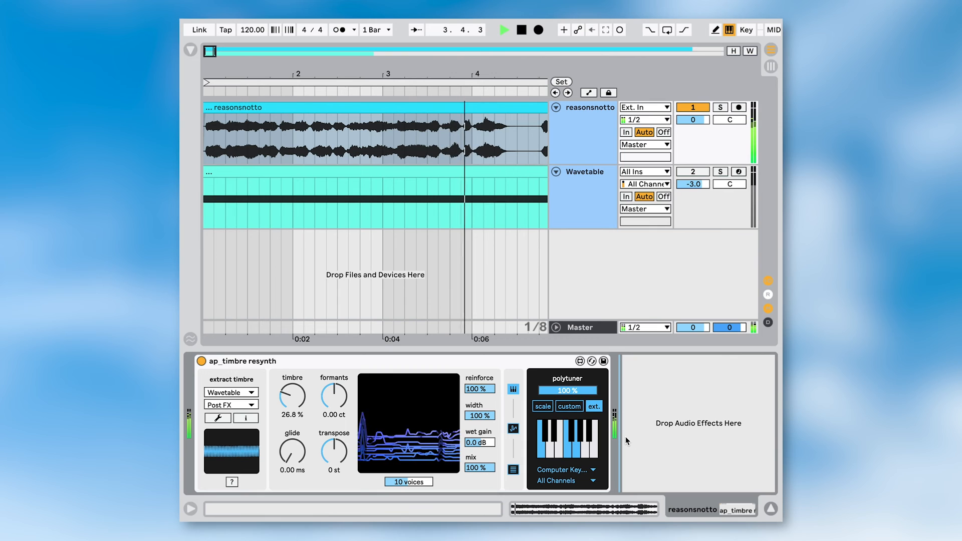
left_click(521, 29)
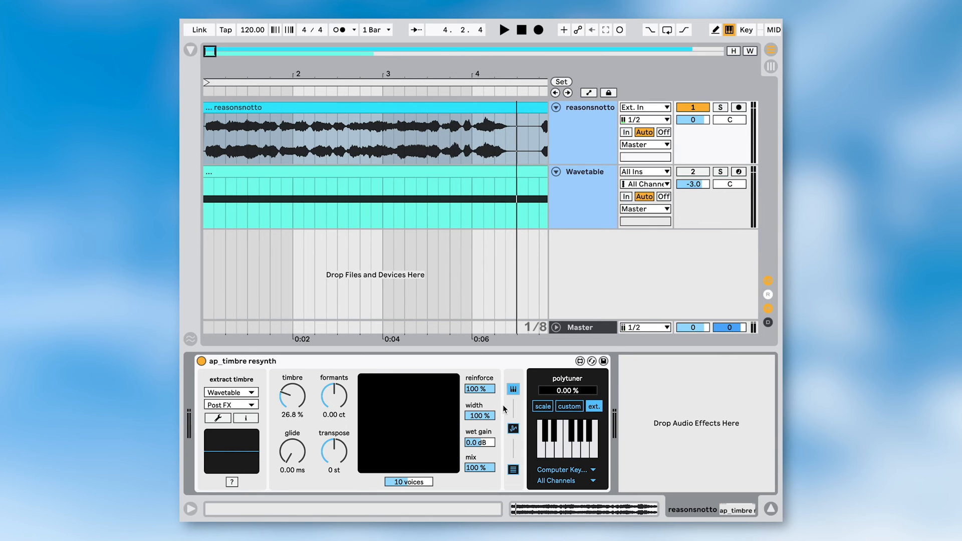
- Enable a synced 1/8 LFO to clock the resynthesis from the LFO panel
left_click(513, 428)
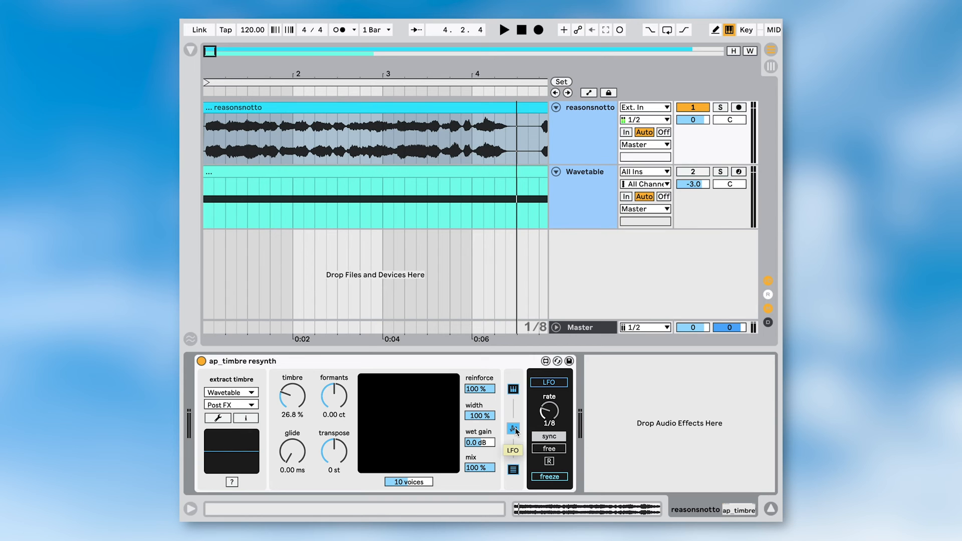
mouse_move(548, 382)
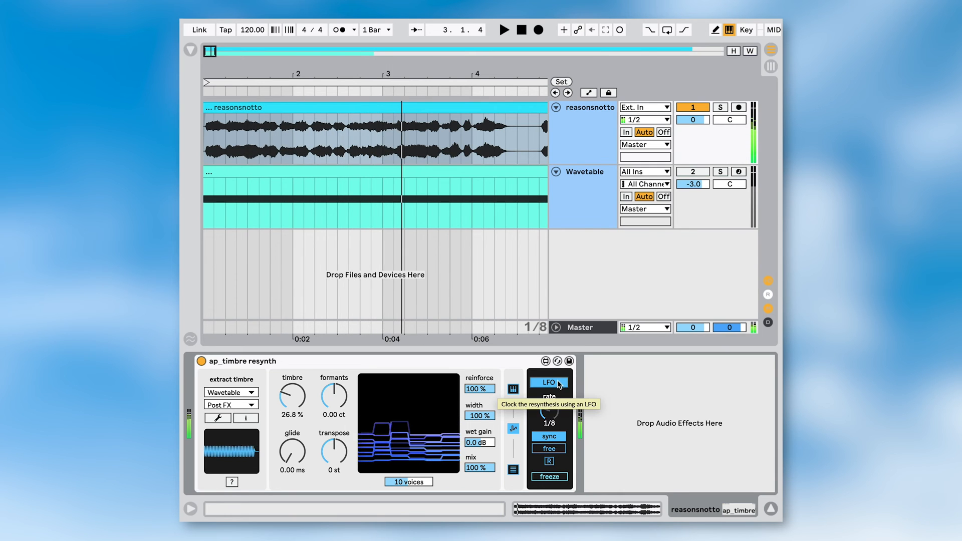
left_click(548, 382)
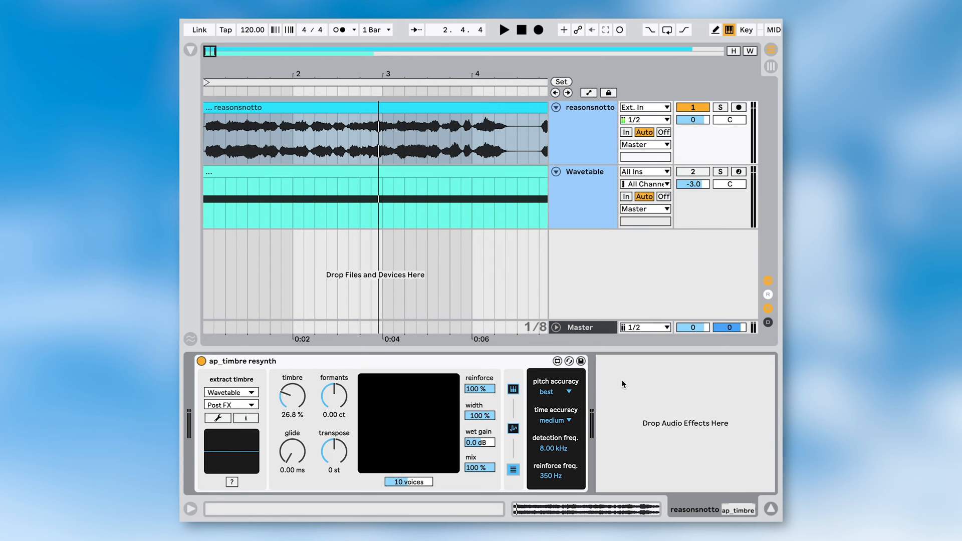
left_click(554, 392)
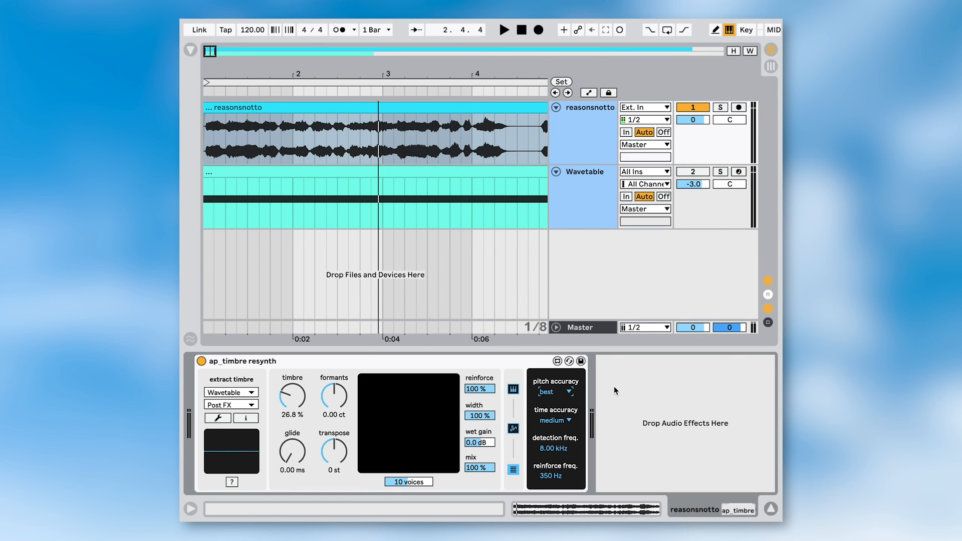
left_click(553, 392)
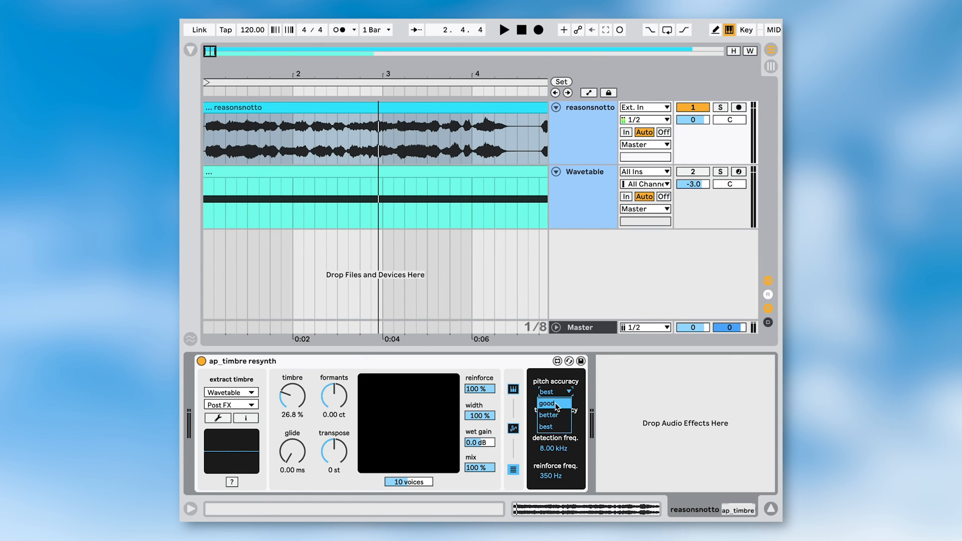
mouse_move(553, 427)
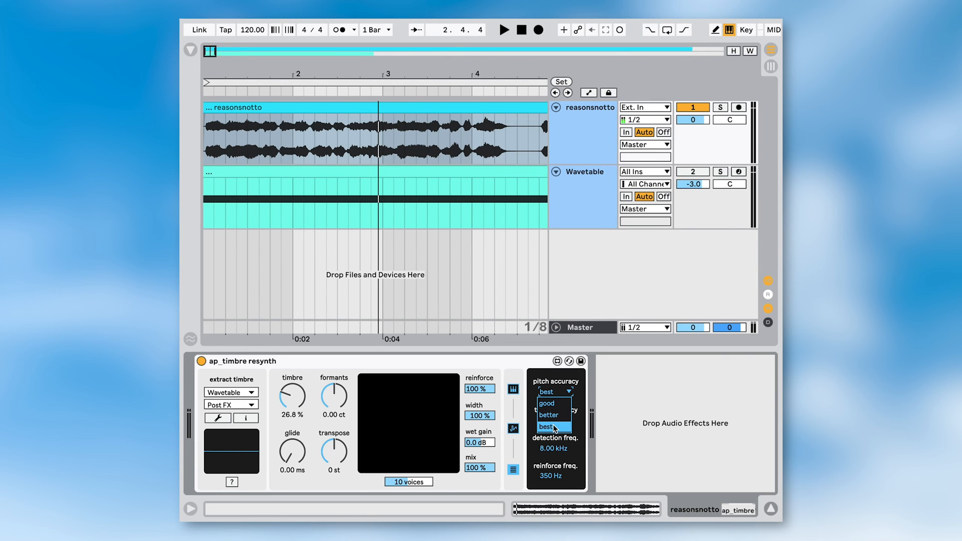
left_click(545, 427)
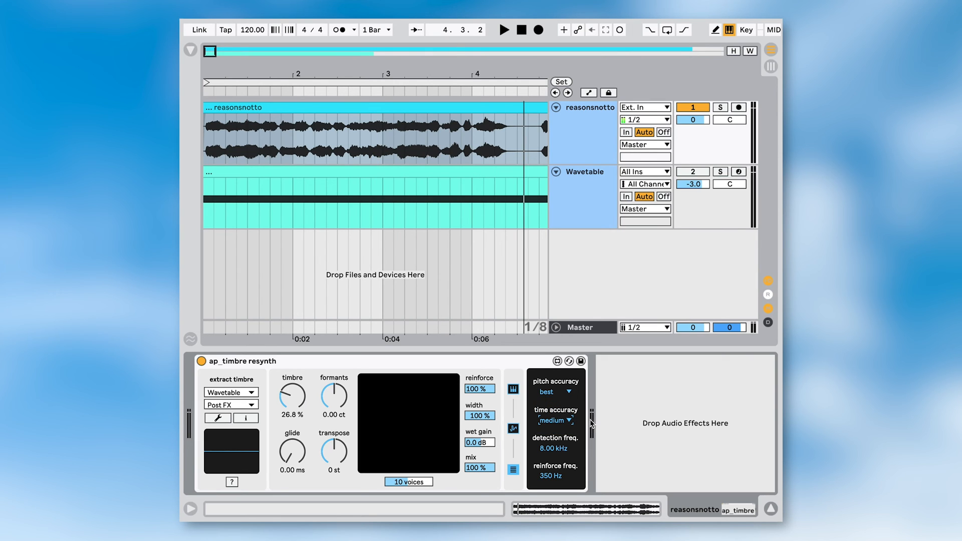
left_click(555, 420)
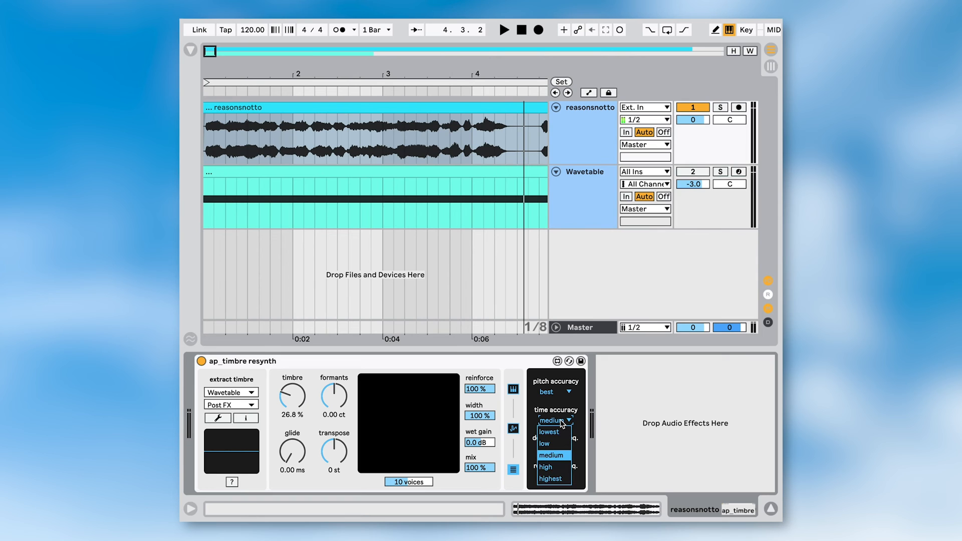
mouse_move(563, 463)
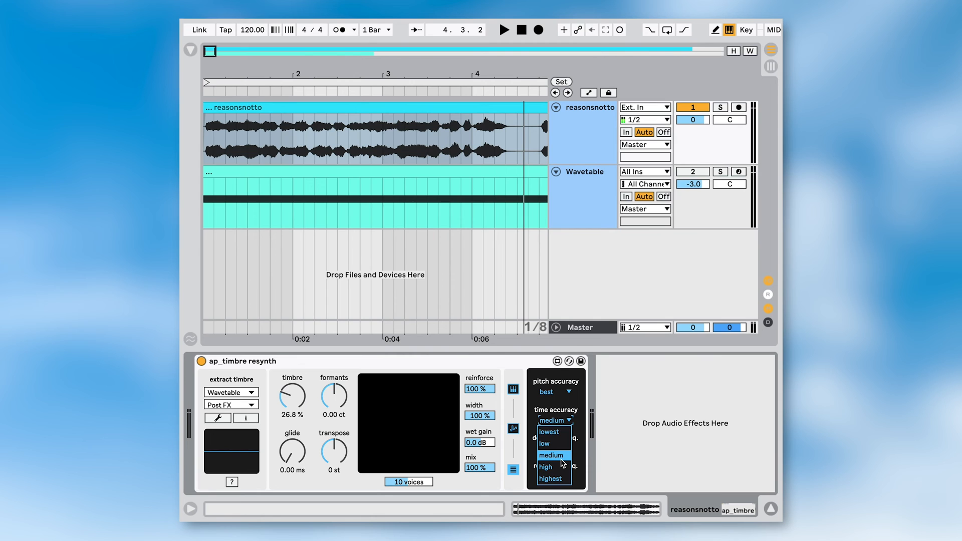
mouse_move(552, 430)
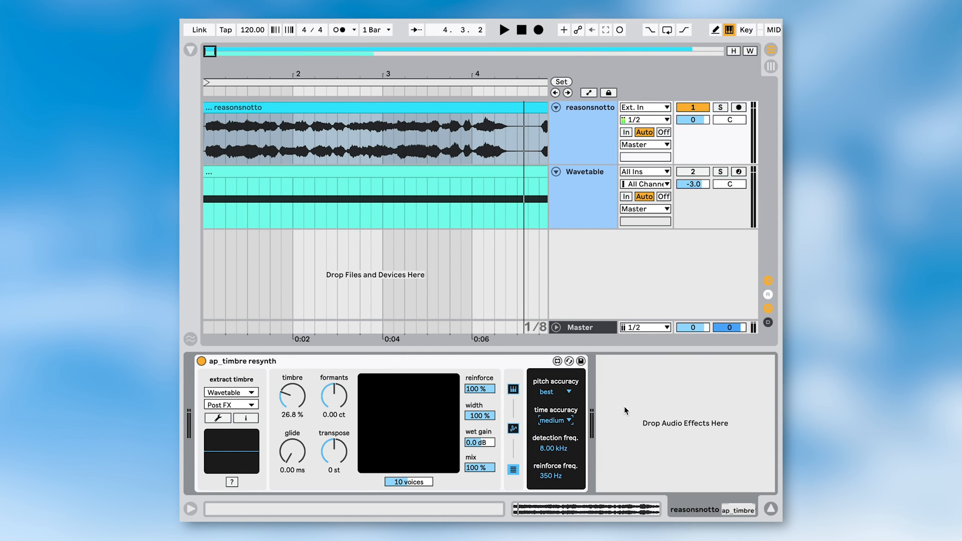
mouse_move(554, 449)
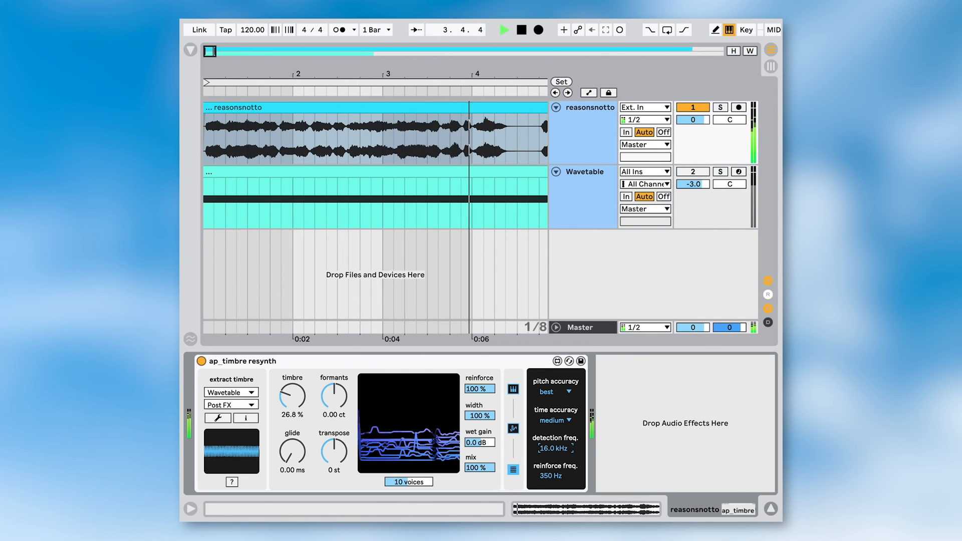
- Set detection frequency and reinforce frequency both to 16.0 kHz
left_click(521, 29)
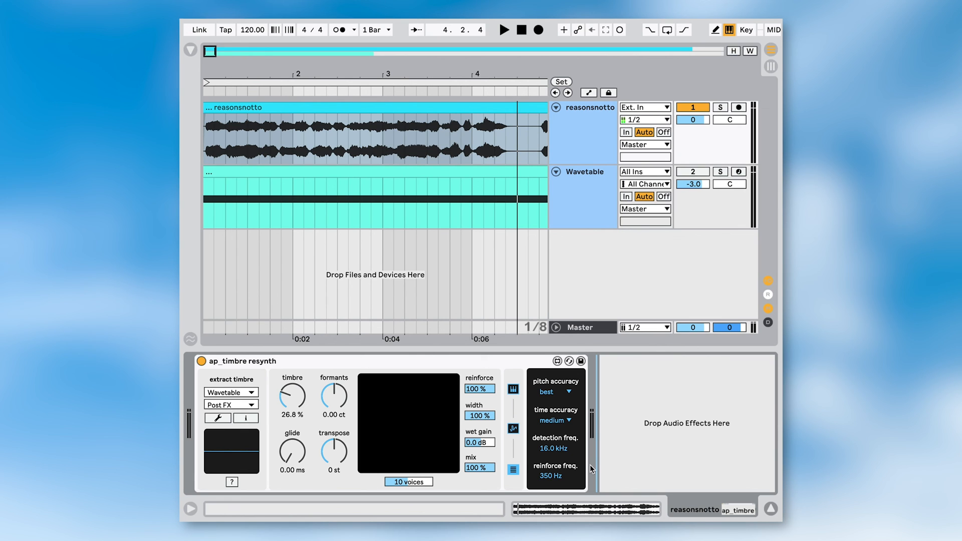
mouse_move(588, 467)
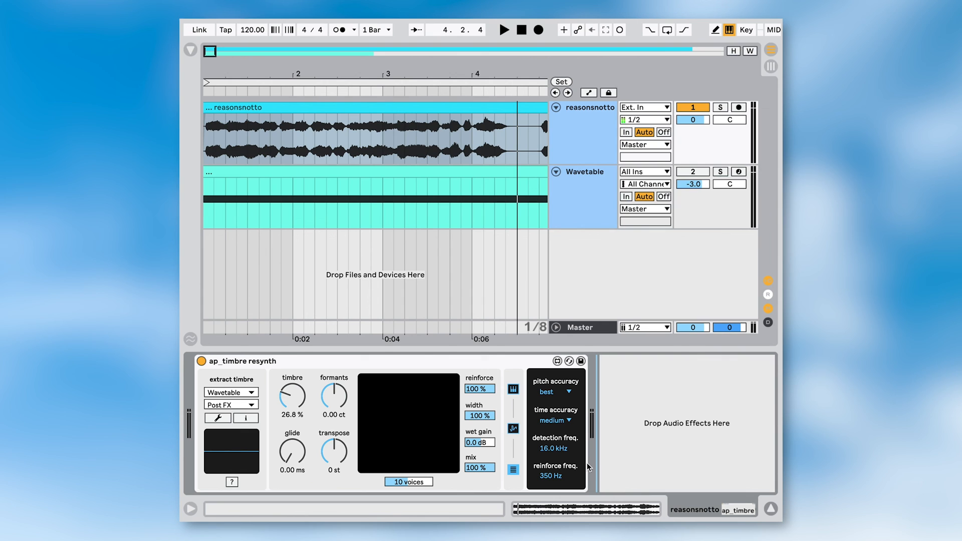
mouse_move(584, 464)
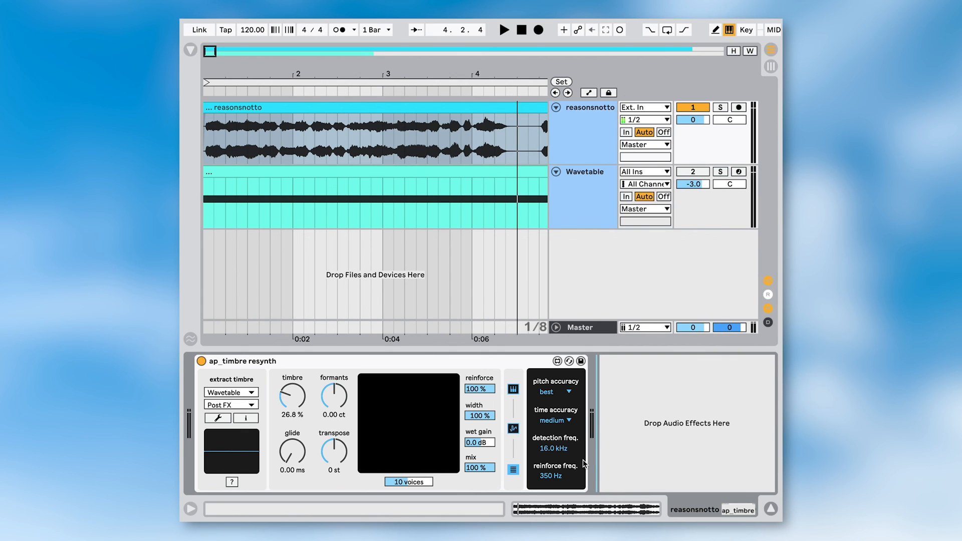
mouse_move(583, 464)
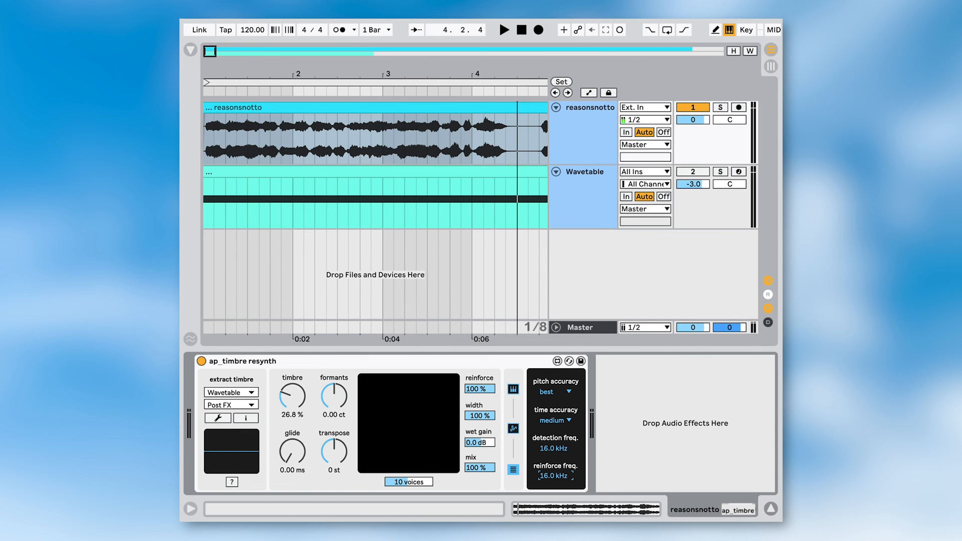
left_click(503, 29)
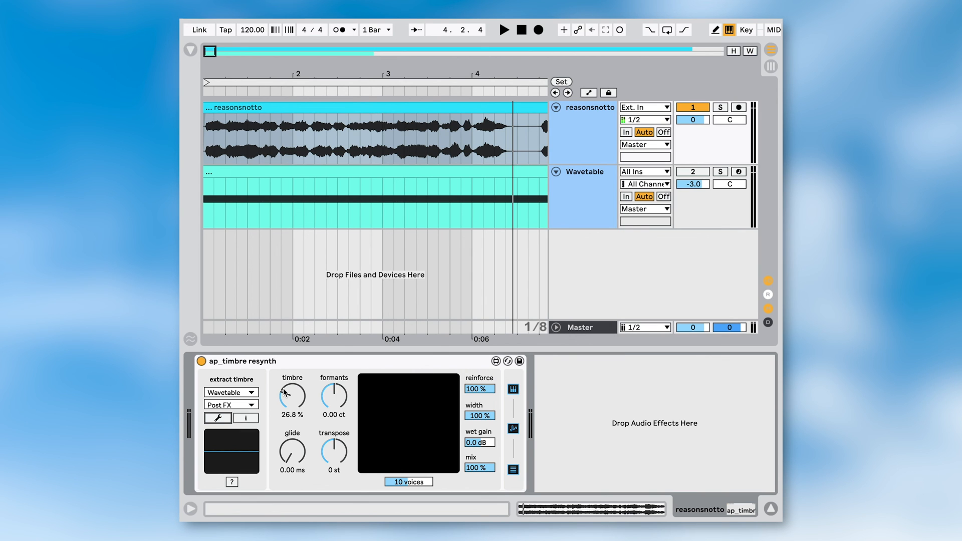
mouse_move(334, 397)
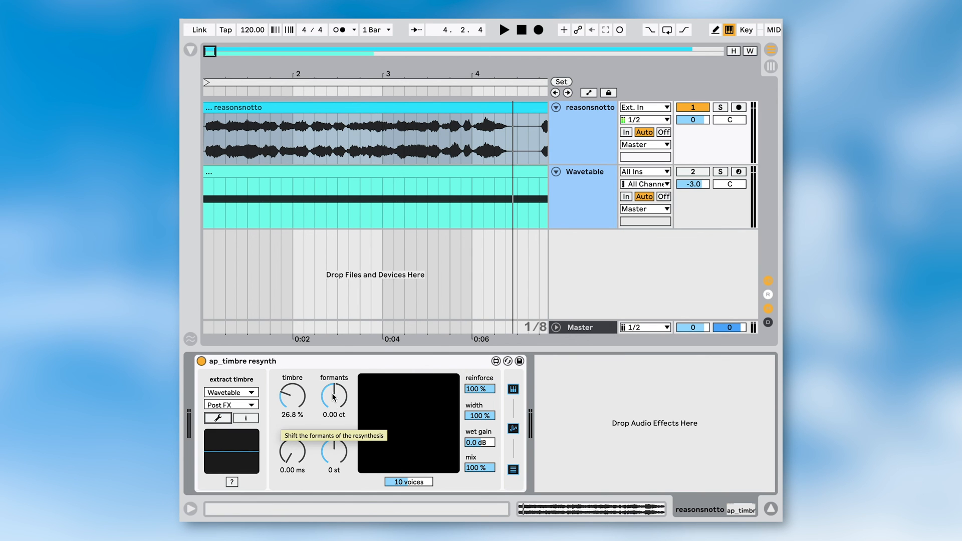